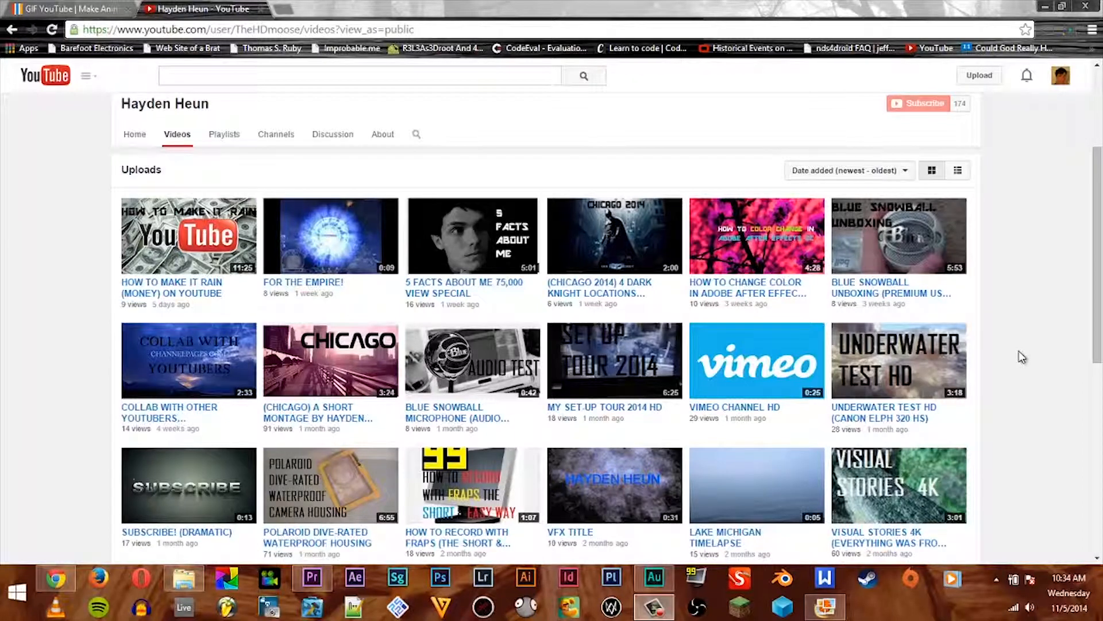
mouse_move(789, 397)
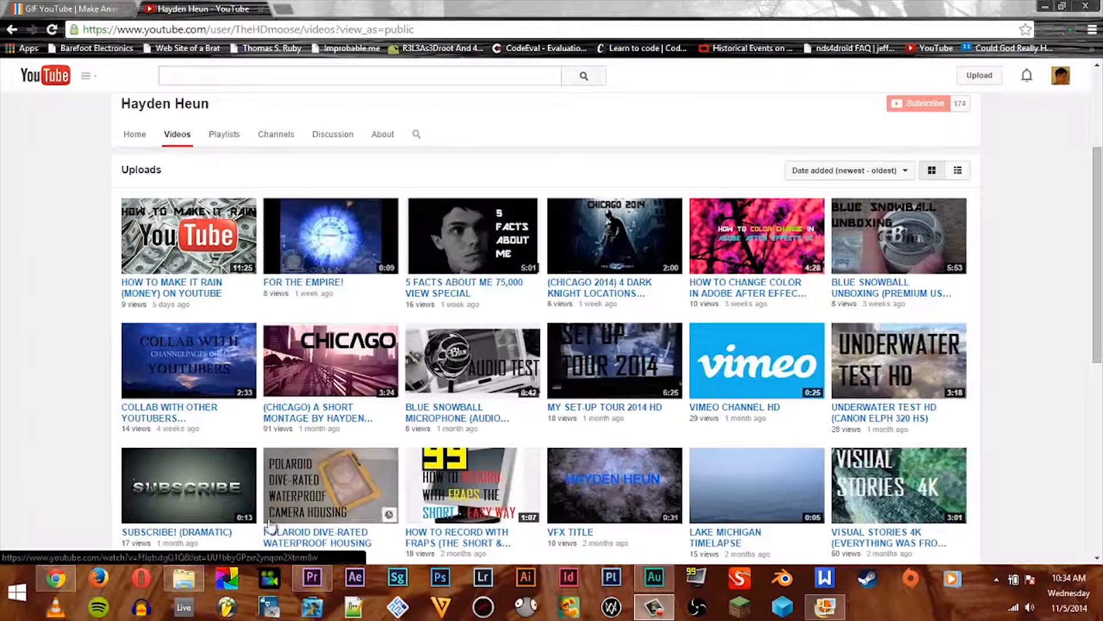
mouse_move(177, 532)
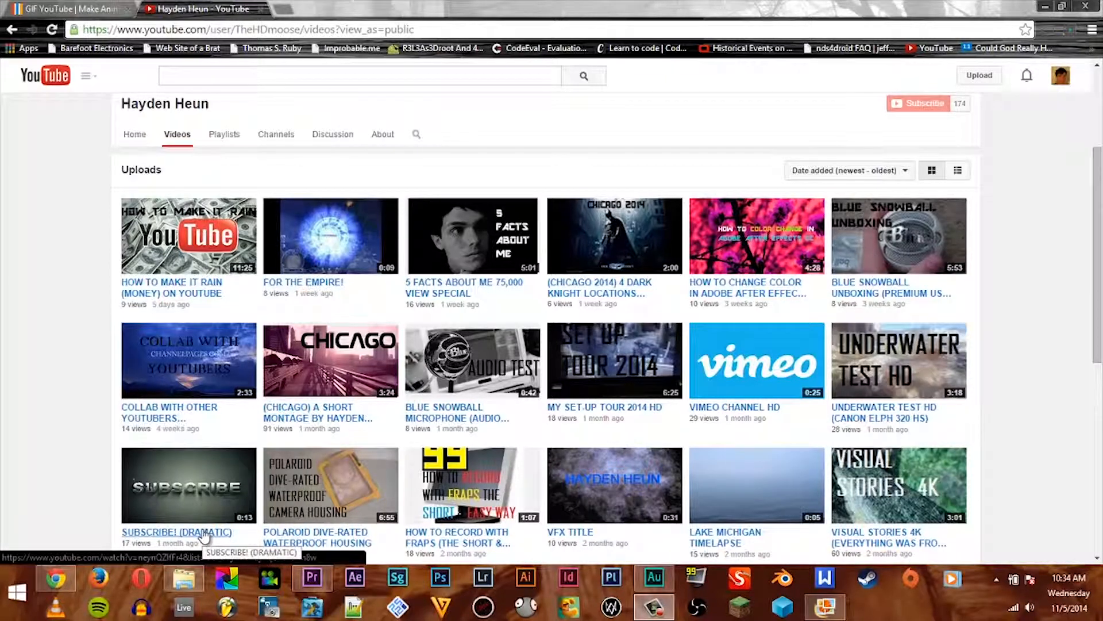
- Open the SUBSCRIBE! (DRAMATIC) video and select its address in the address bar
click(177, 532)
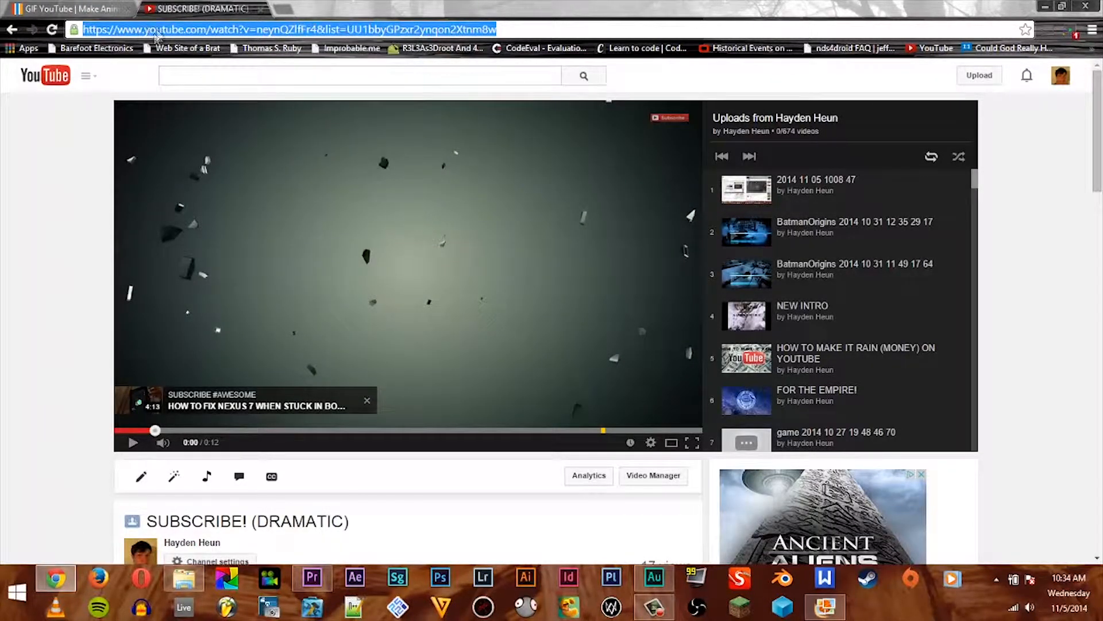
click(67, 8)
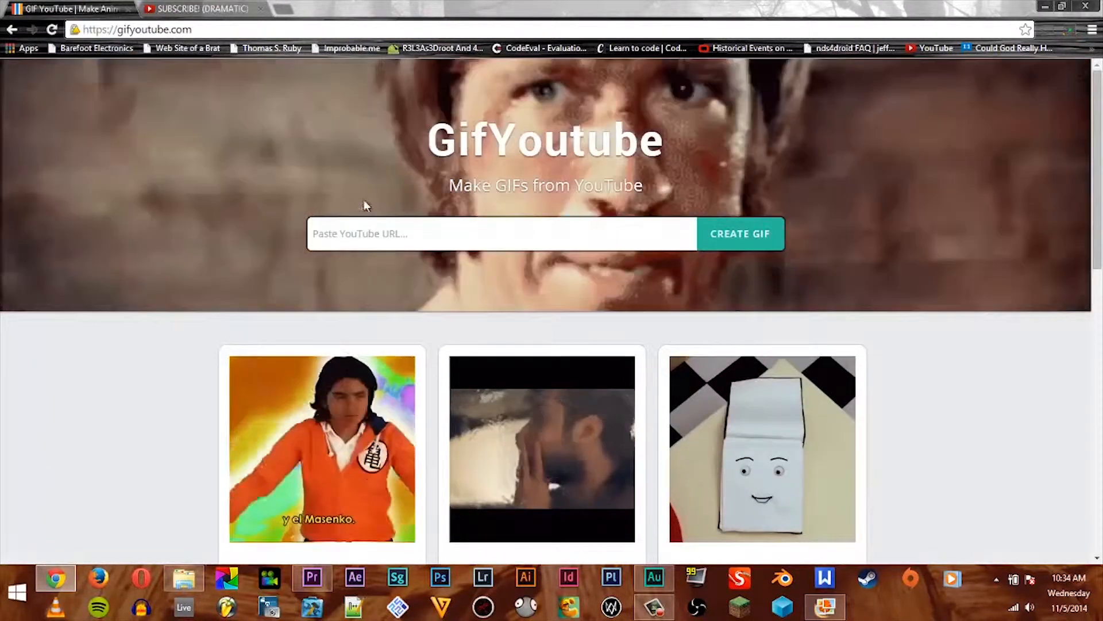
- Paste the YouTube address into the URL field and submit it with CREATE GIF
right_click(394, 242)
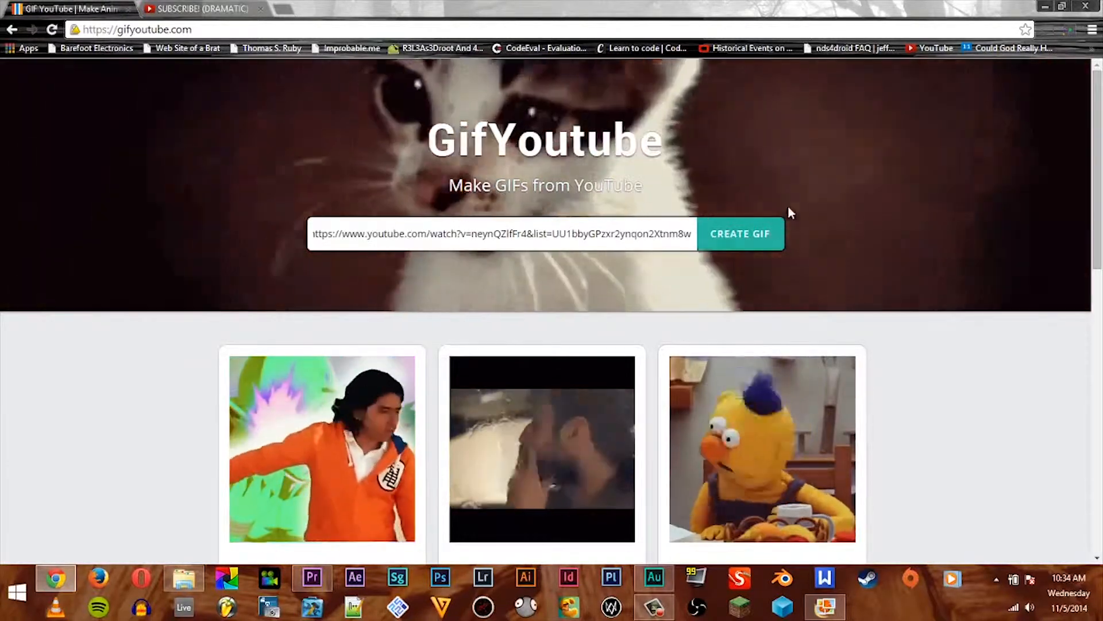
click(739, 233)
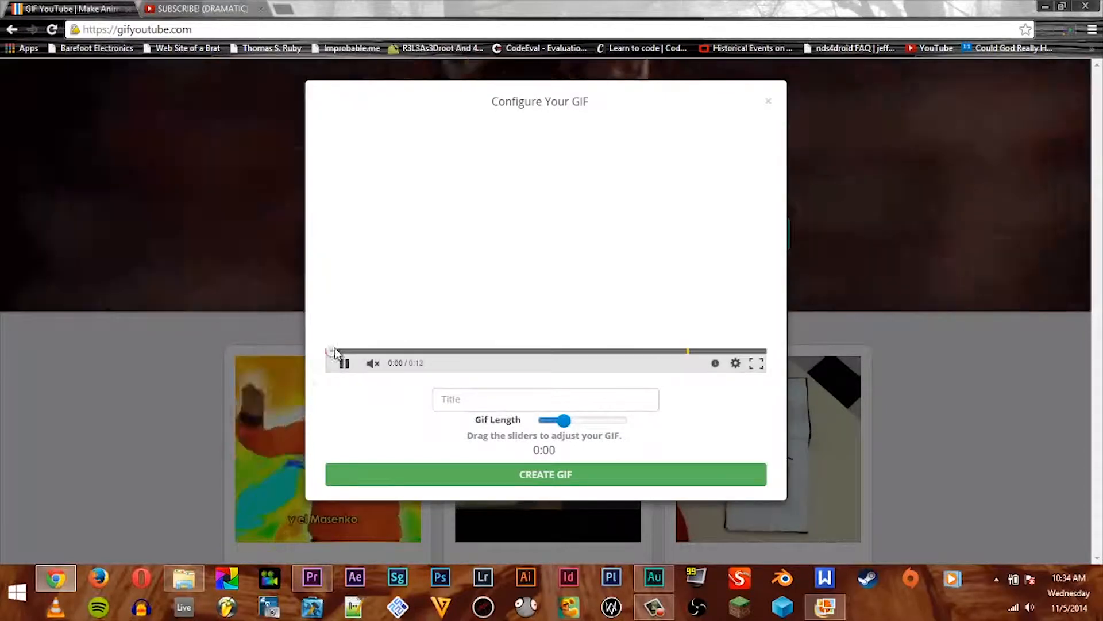
- Pause the preview and move the GIF start to about 0:02
click(345, 363)
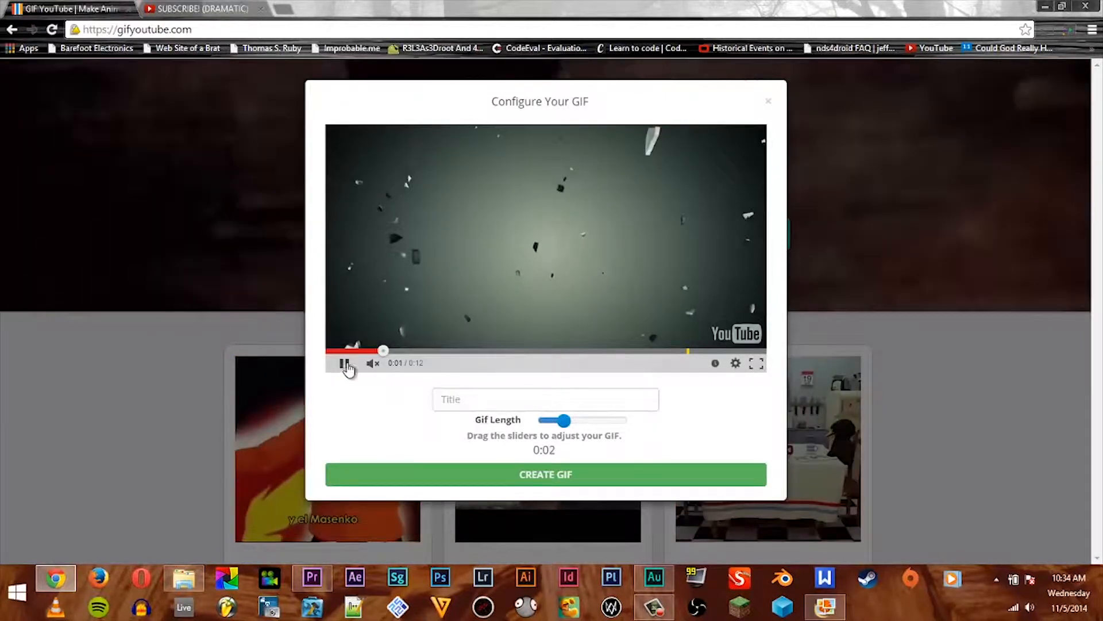
click(344, 362)
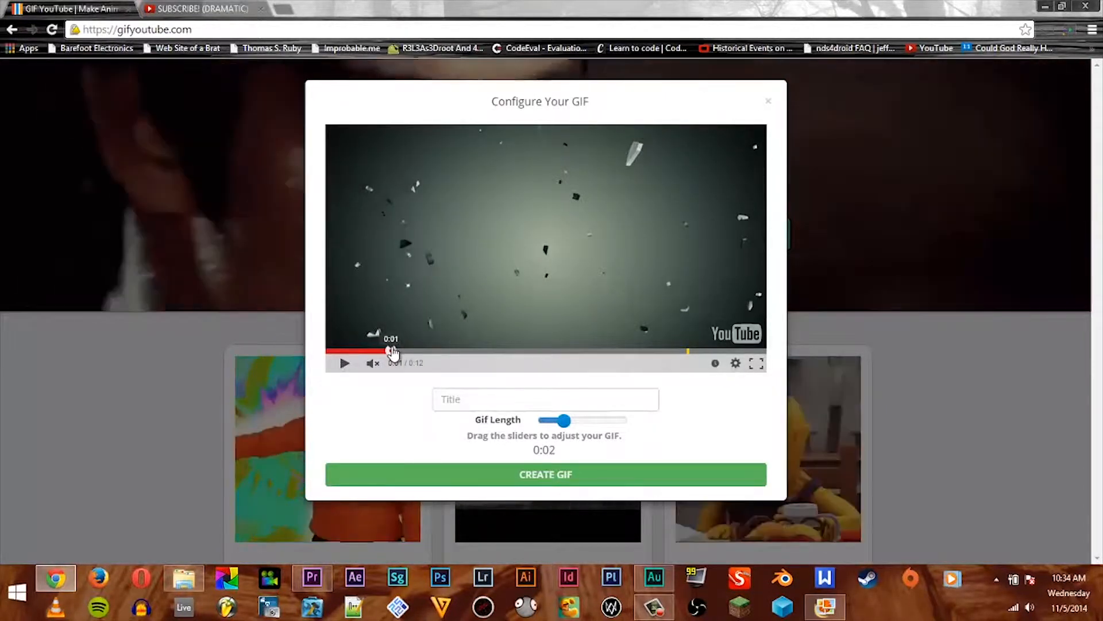
drag(393, 352, 437, 352)
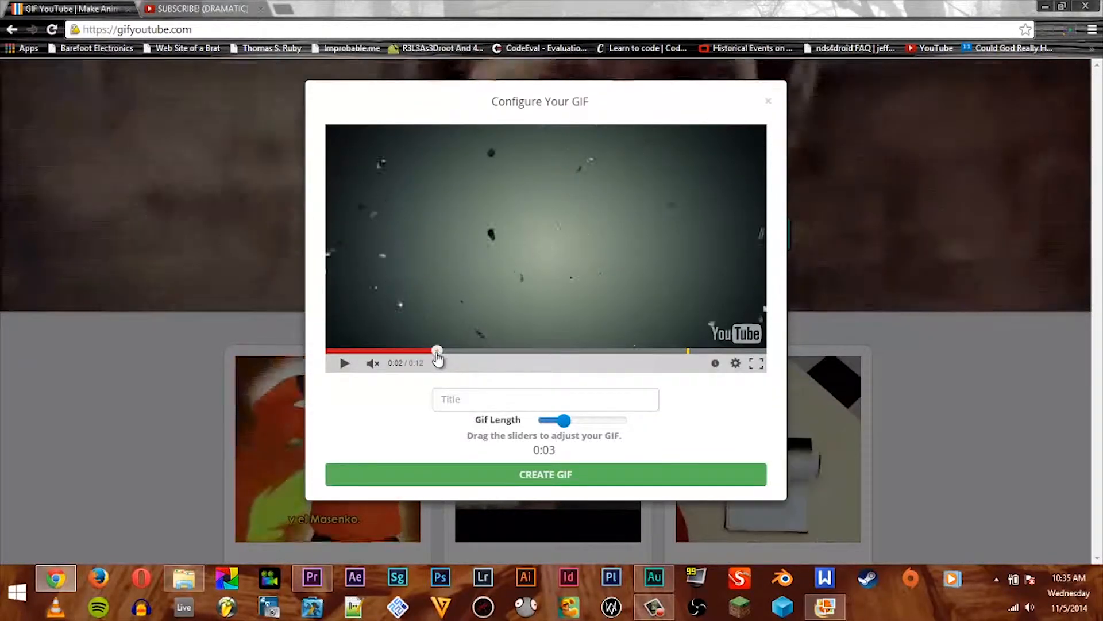
- Adjust the Gif Length slider until it settles at about 3 seconds
drag(558, 421, 564, 420)
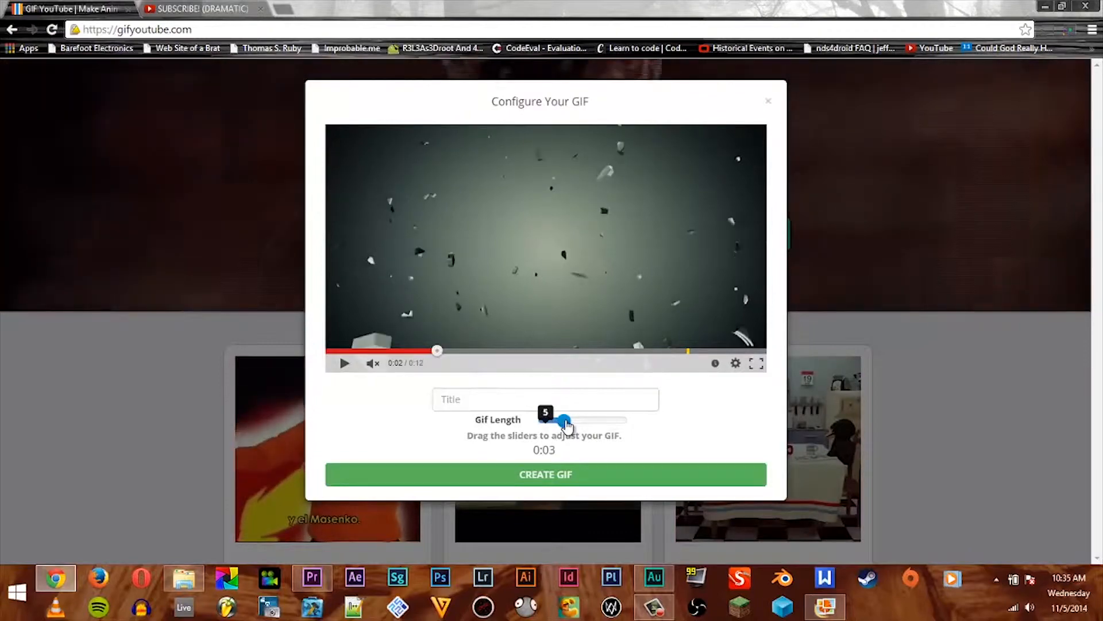
drag(563, 422, 549, 422)
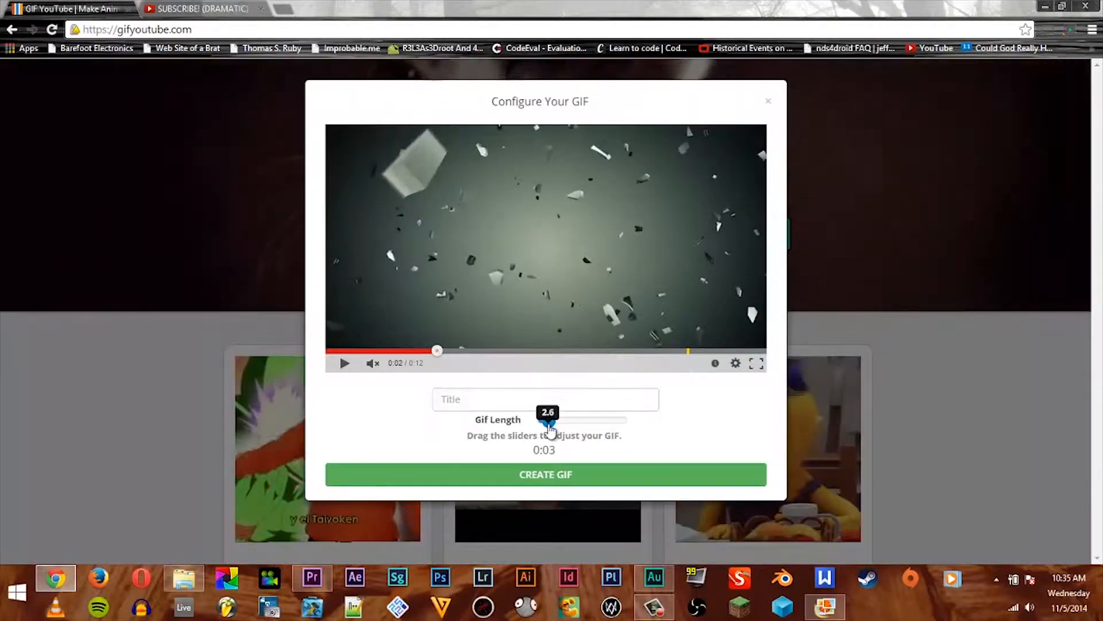
drag(547, 420, 554, 421)
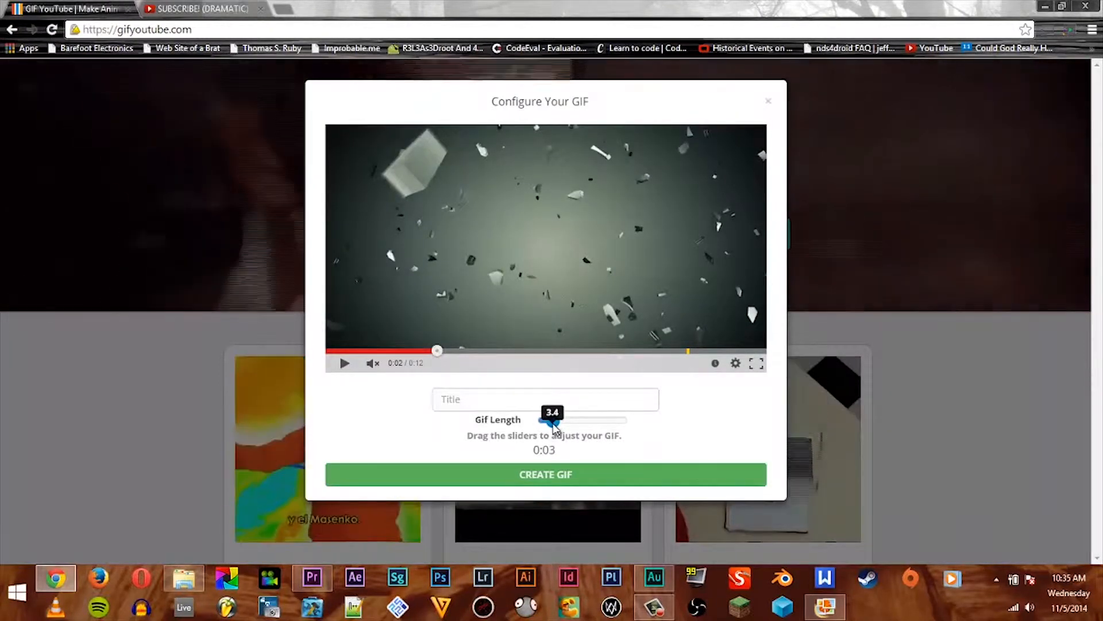
drag(556, 421, 549, 420)
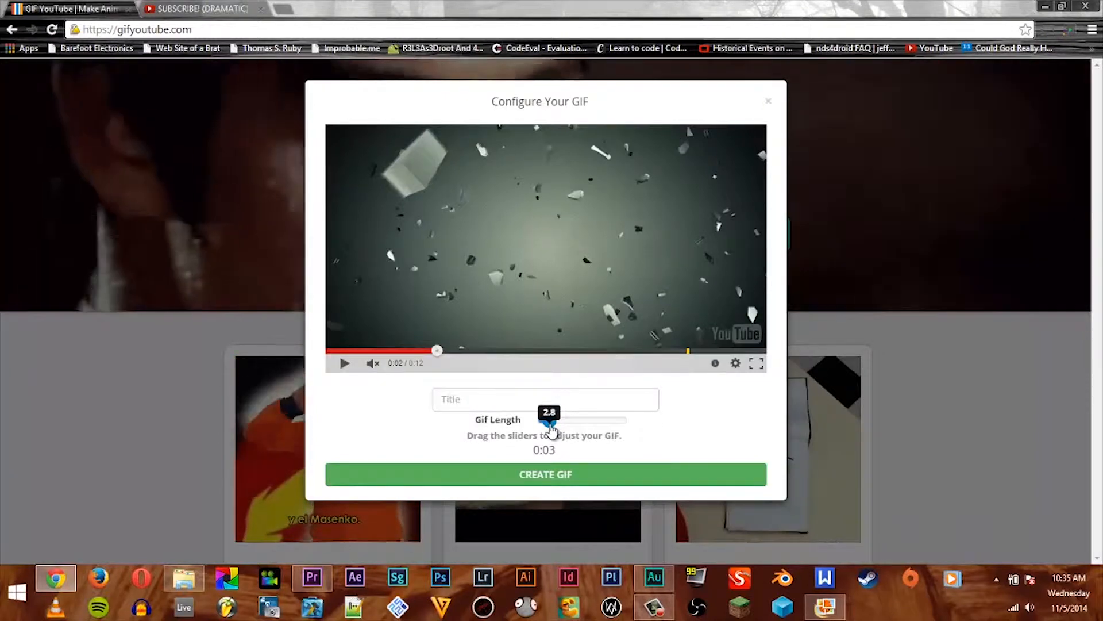
drag(549, 422, 556, 422)
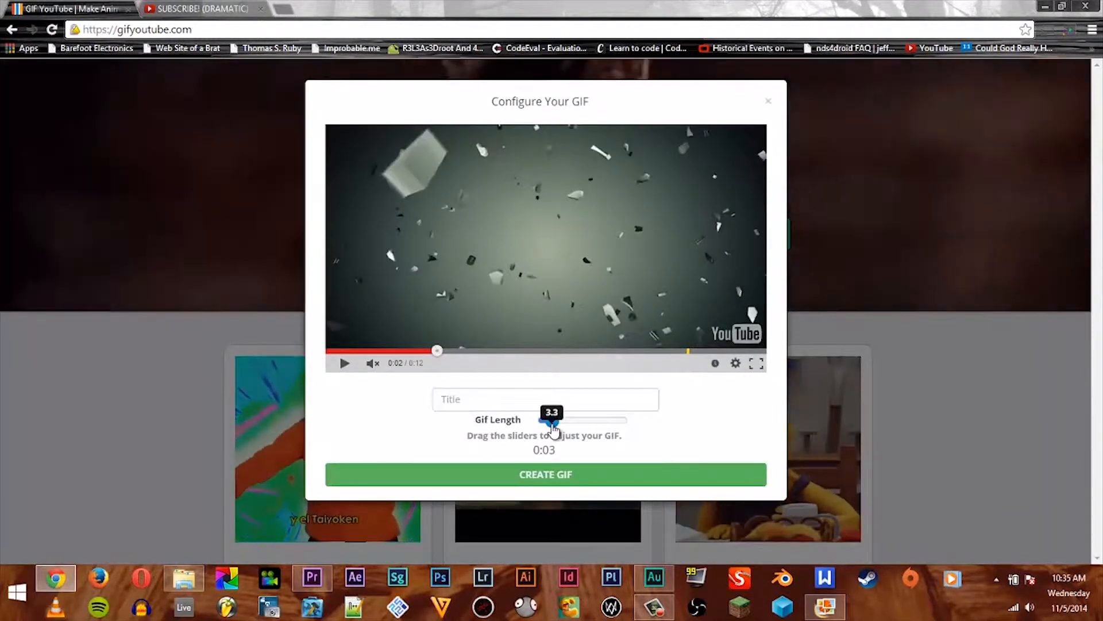
drag(554, 421, 550, 421)
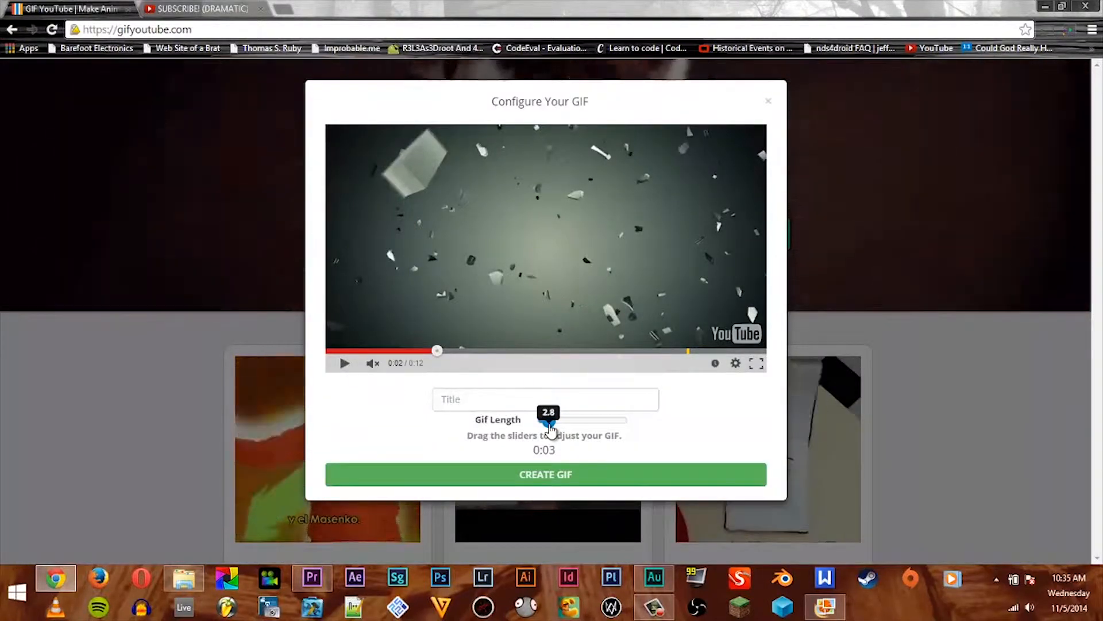
drag(548, 421, 553, 421)
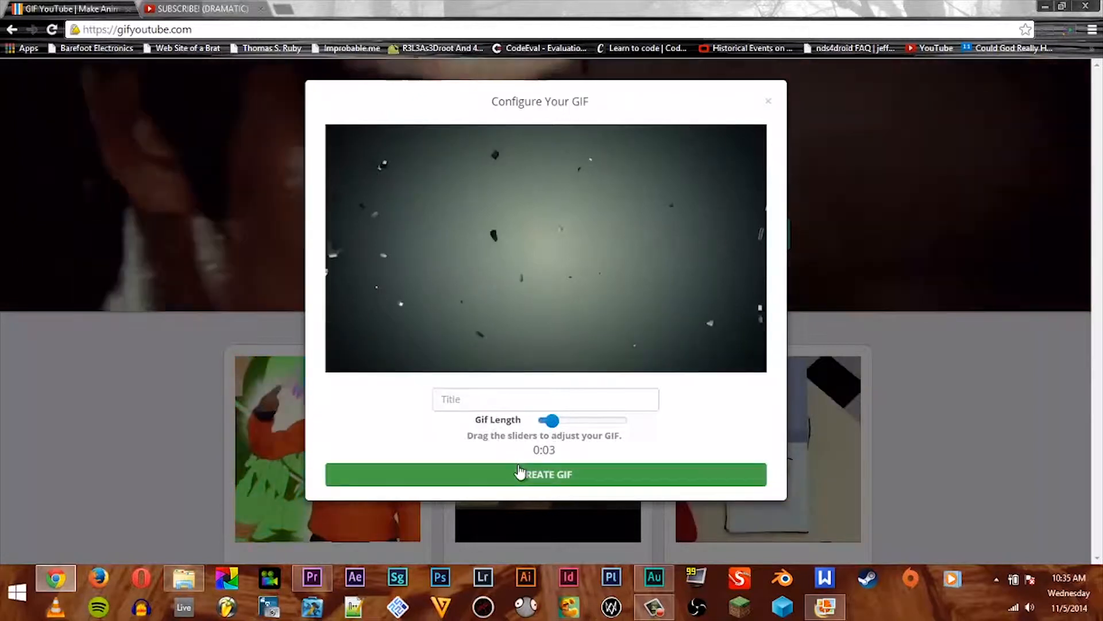
- Create the GIF and wait for the 'Your New Gif!' page with its link
click(545, 474)
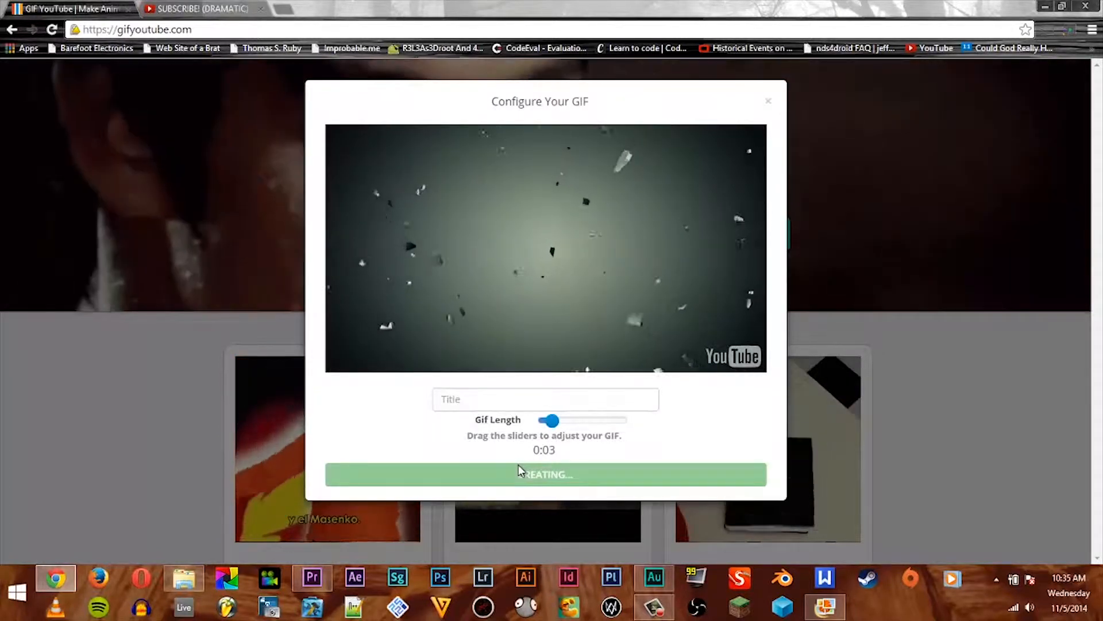
click(544, 475)
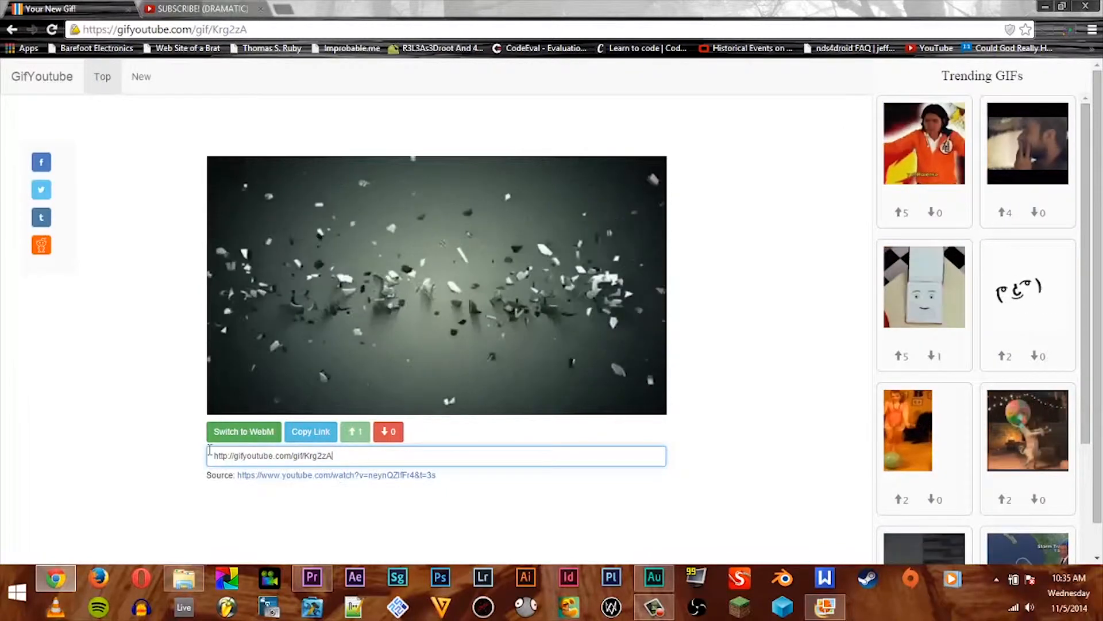
- Copy the gifyoutube.com link and return to the YouTube tab
right_click(273, 455)
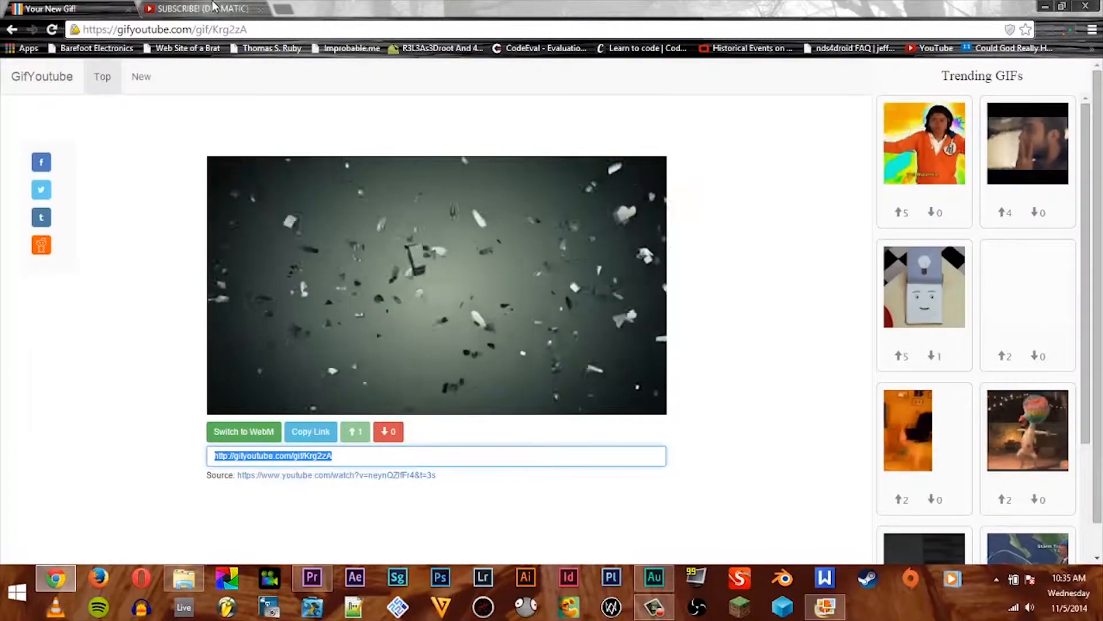
click(202, 8)
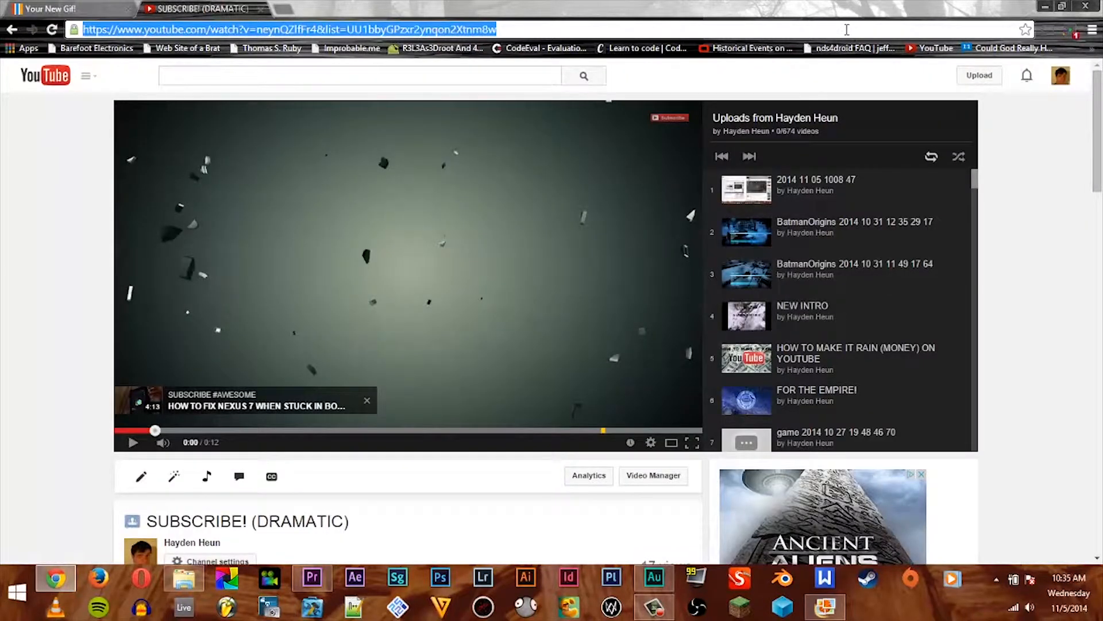
- Go to google.com and enter Google+ via +You
text(google.com/?gws_rd=ssl)
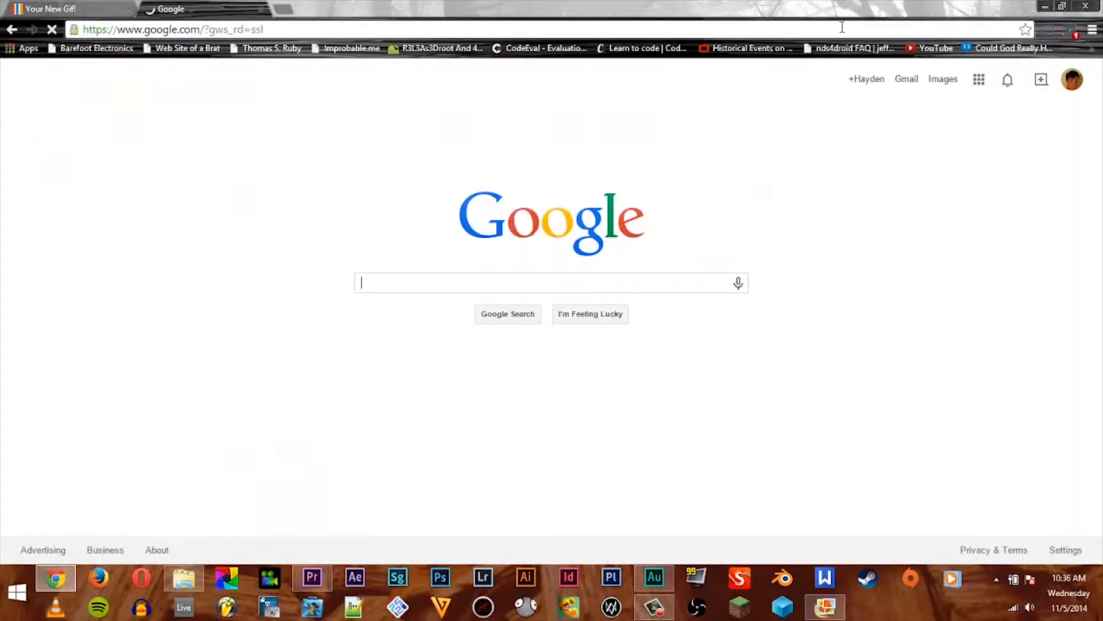
click(867, 79)
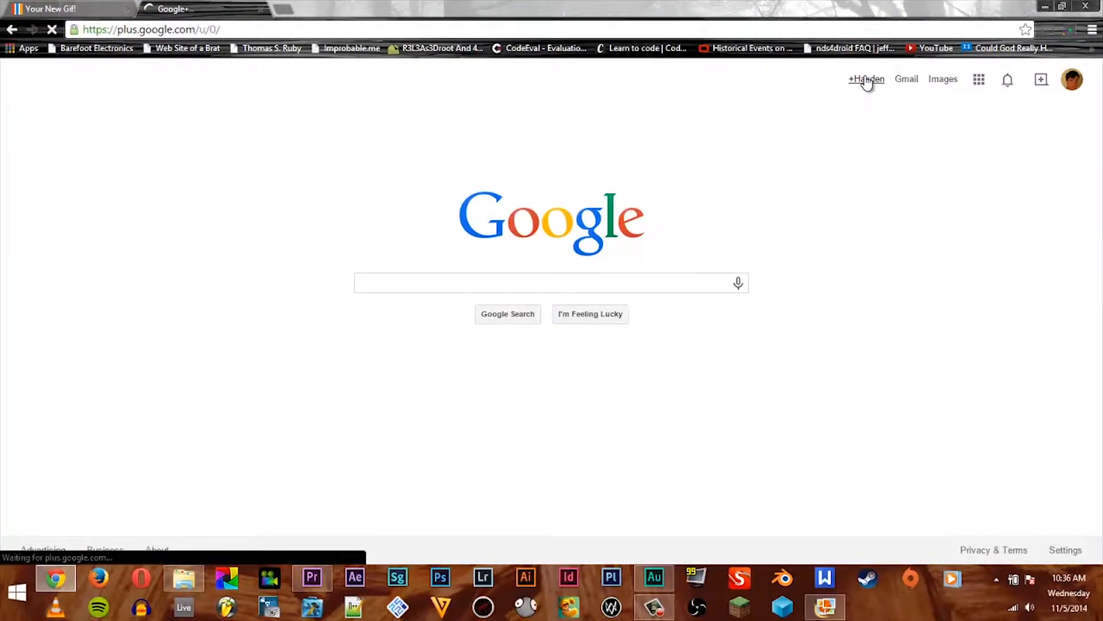
click(866, 78)
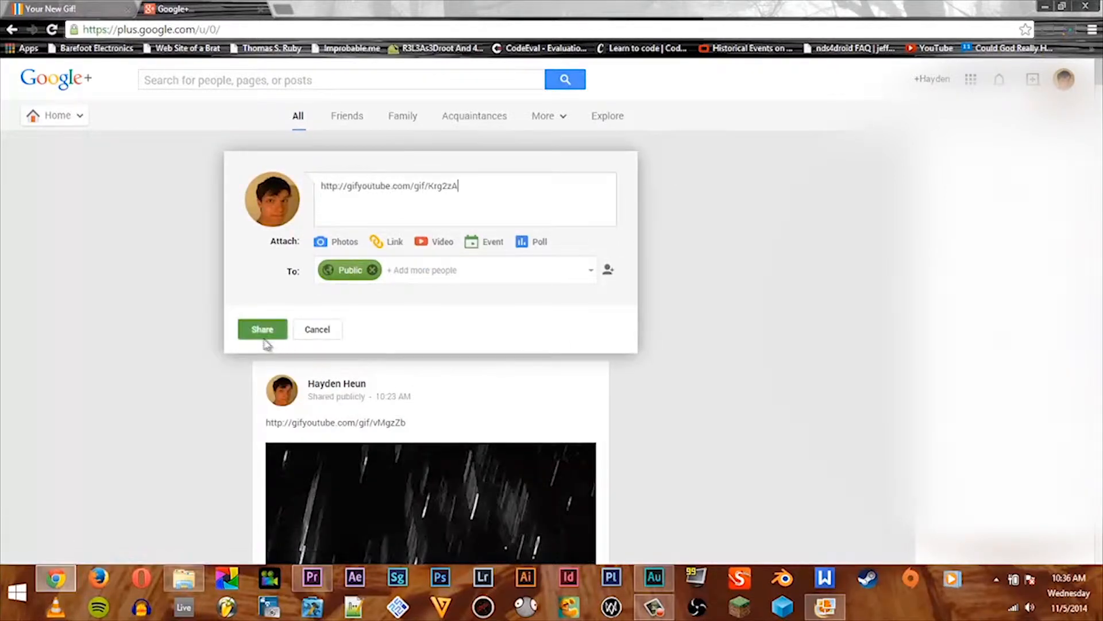
- Paste the GIF link into 'Share what's new' and share it publicly to the stream
click(262, 330)
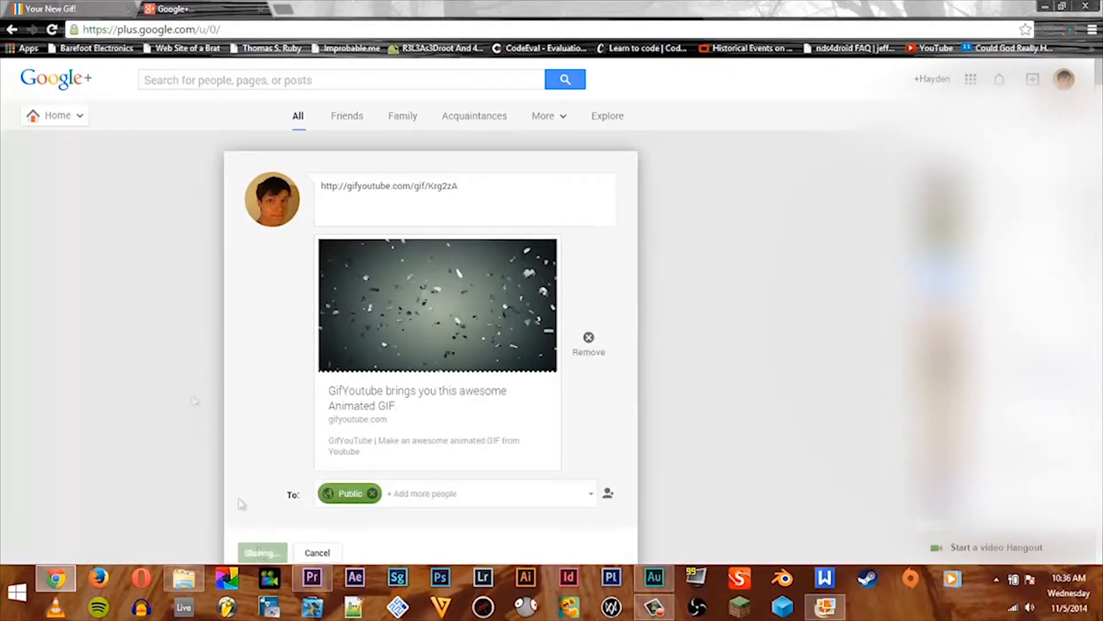
click(262, 553)
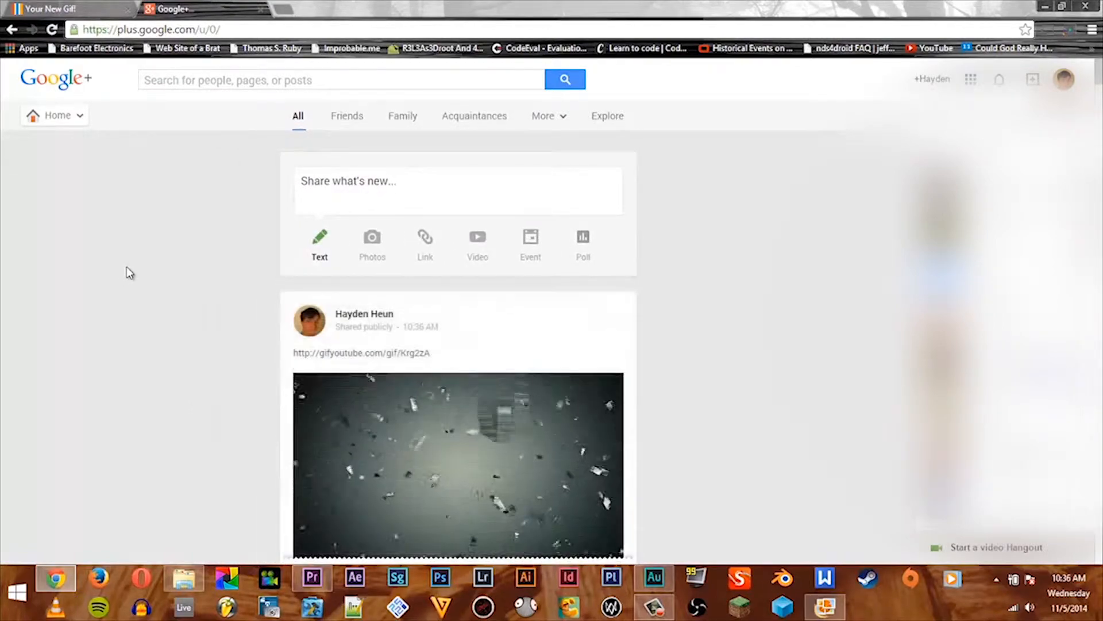
scroll(down, 3)
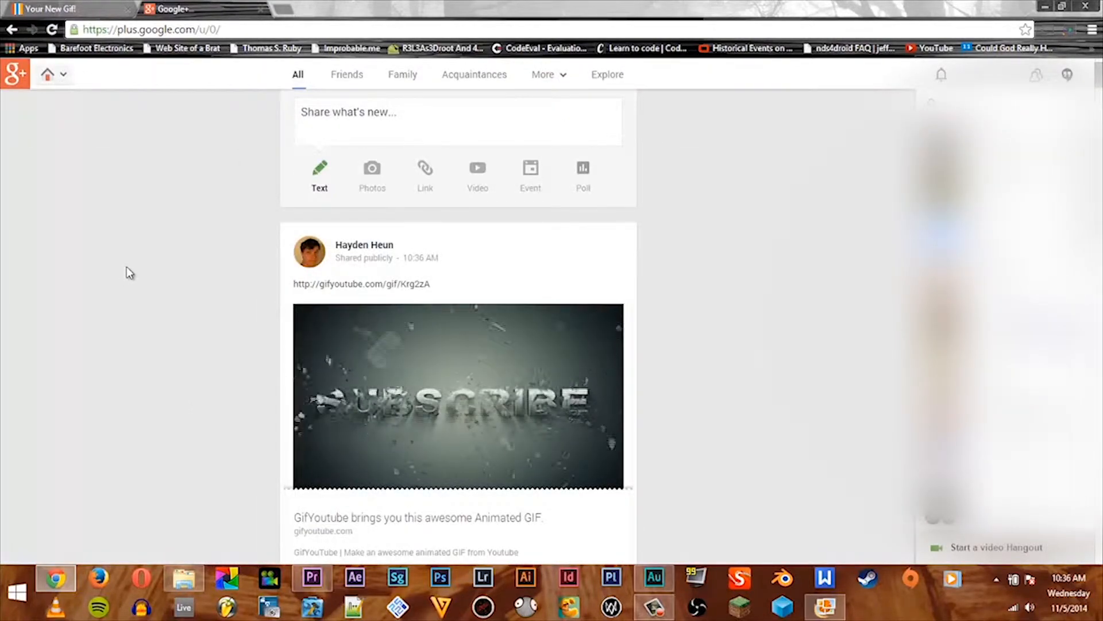